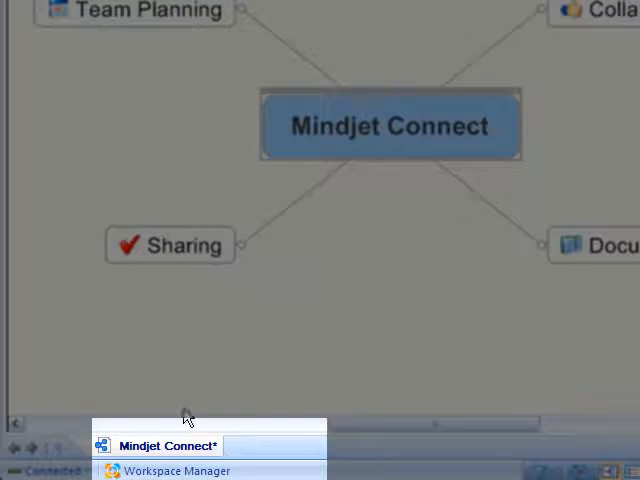
mouse_move(177, 436)
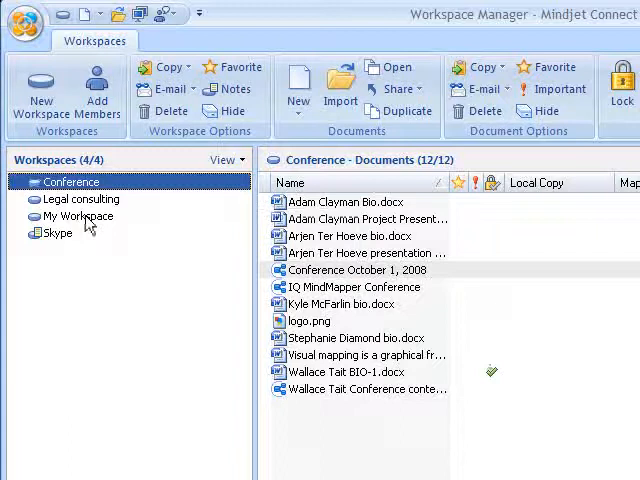
left_click(70, 198)
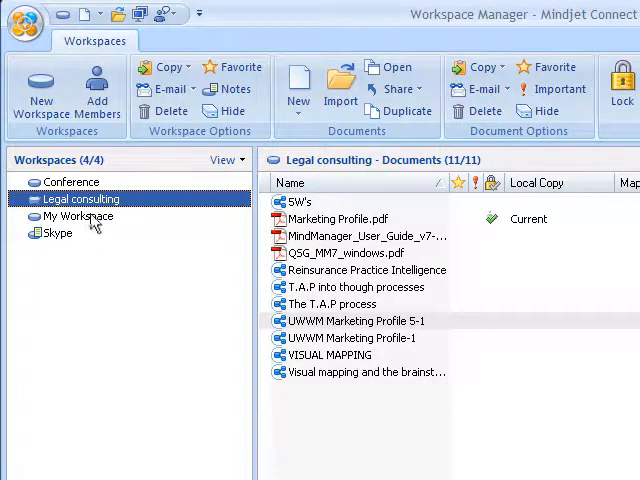
left_click(72, 181)
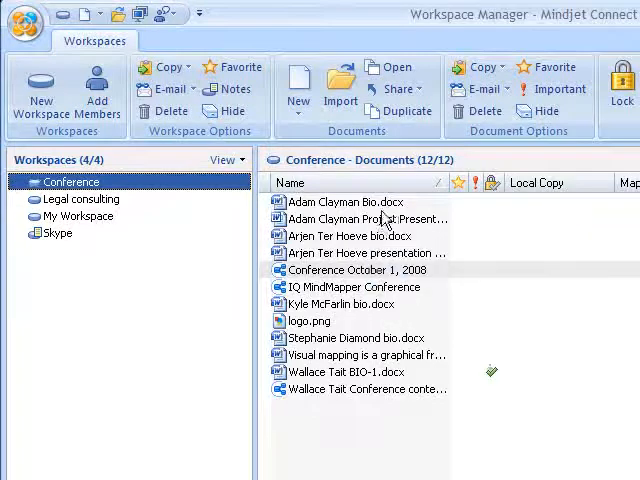
mouse_move(378, 218)
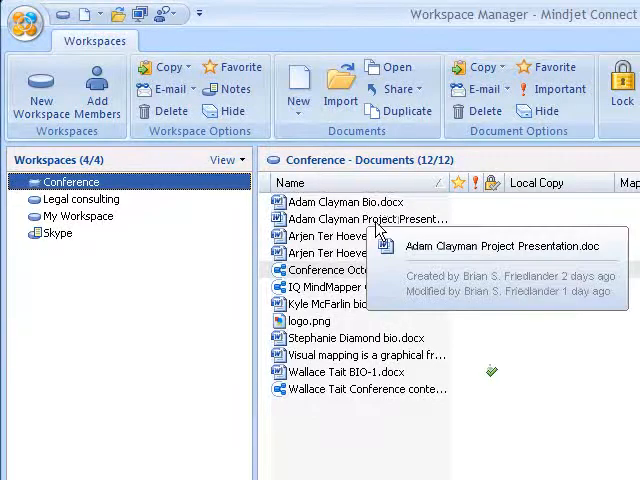
mouse_move(330, 275)
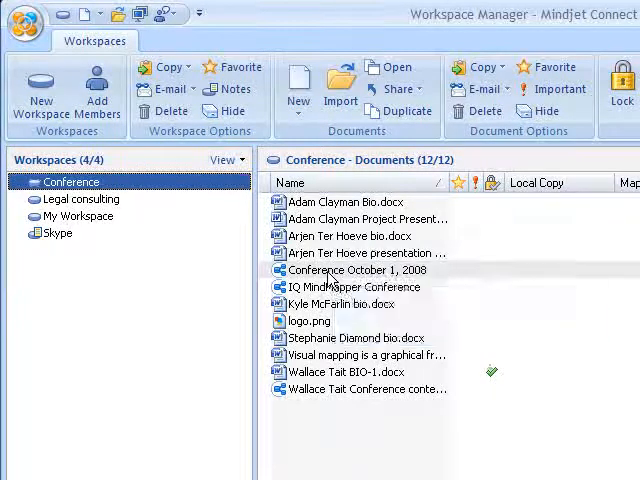
mouse_move(327, 303)
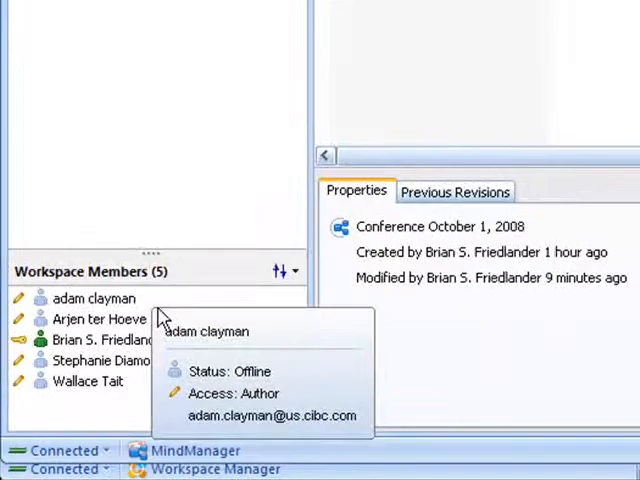
mouse_move(224, 300)
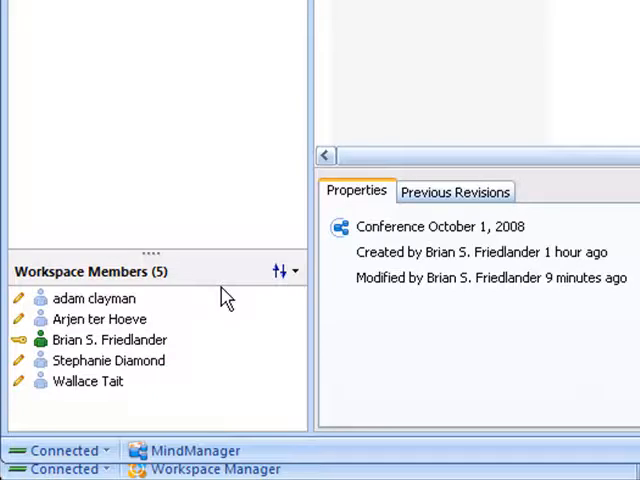
mouse_move(157, 345)
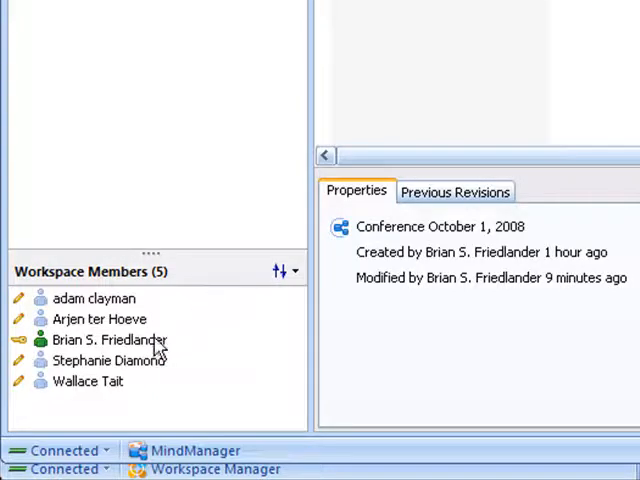
right_click(106, 340)
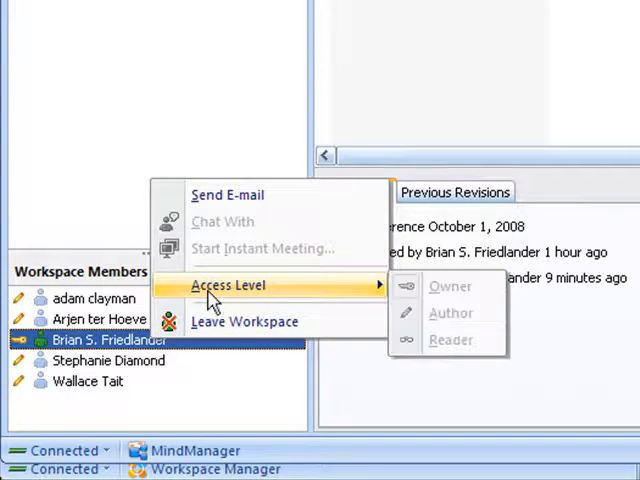
mouse_move(243, 321)
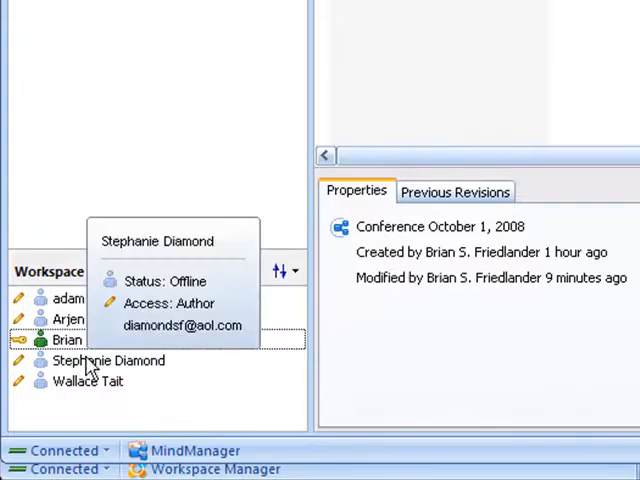
right_click(106, 360)
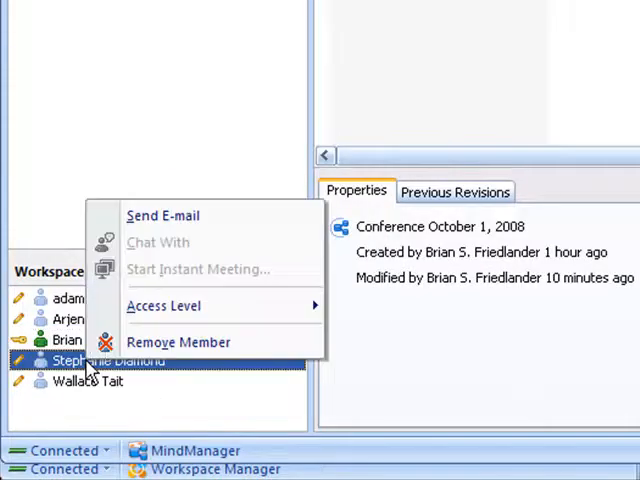
mouse_move(164, 306)
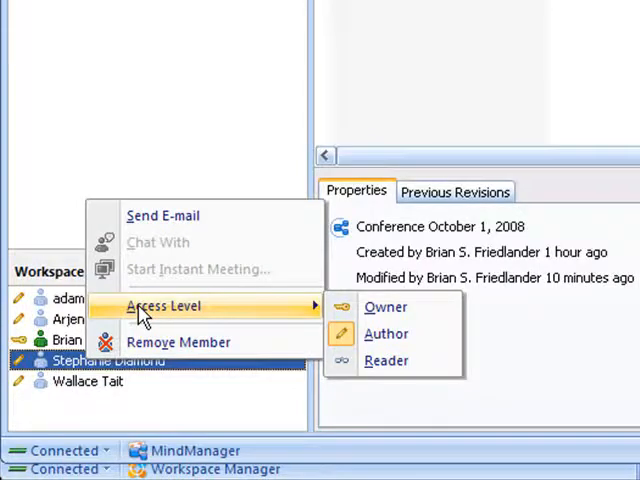
mouse_move(178, 342)
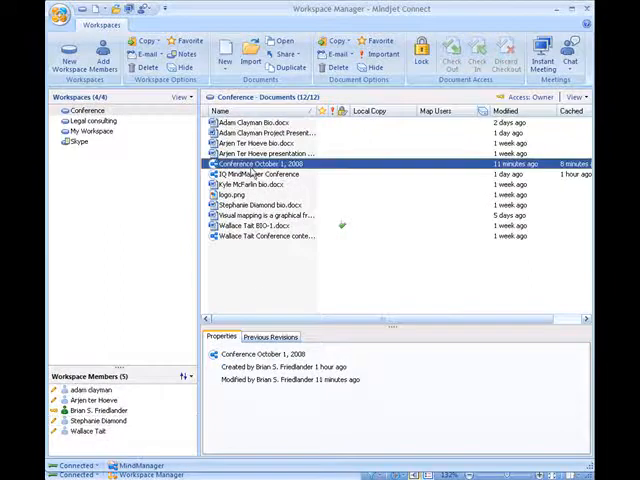
Check the Previous Revisions of Conference October 1, 2008, then open that map.
left_click(271, 337)
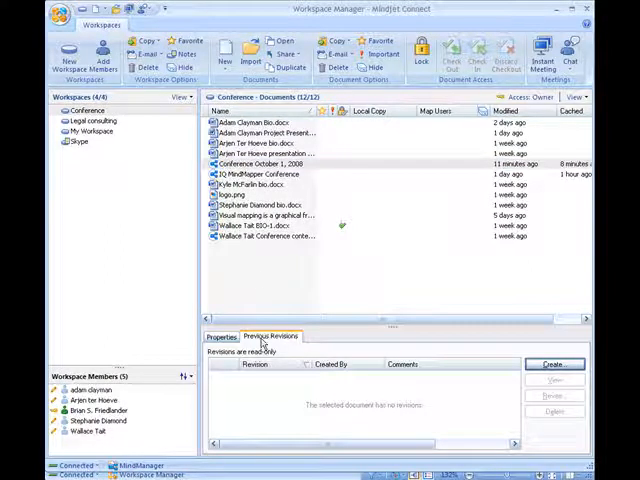
left_click(280, 163)
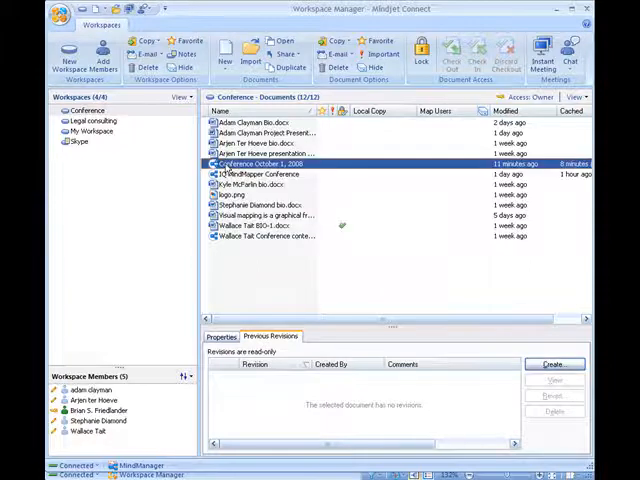
double_click(280, 162)
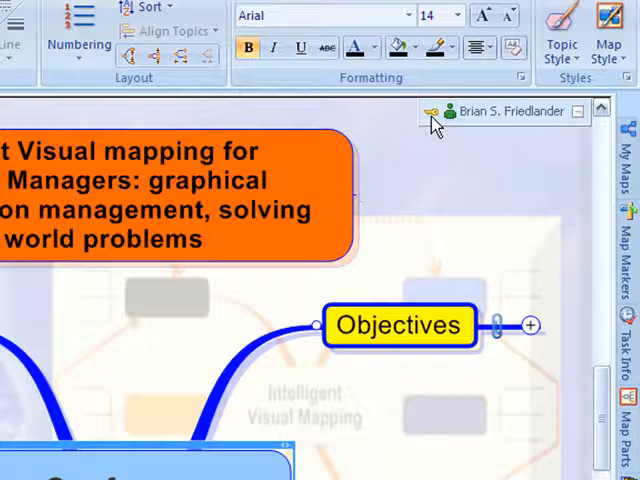
mouse_move(432, 140)
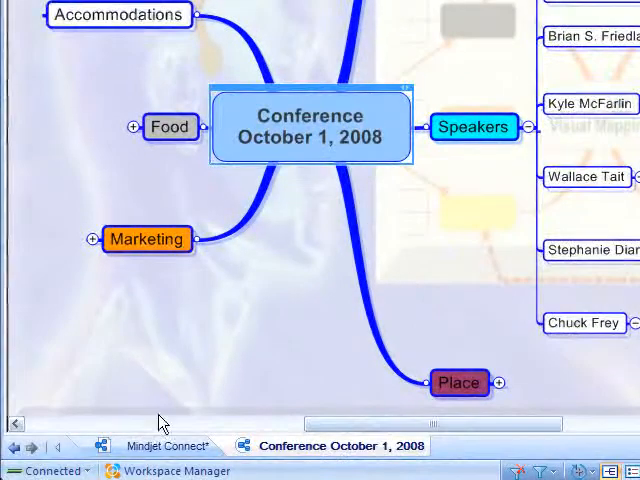
mouse_move(165, 471)
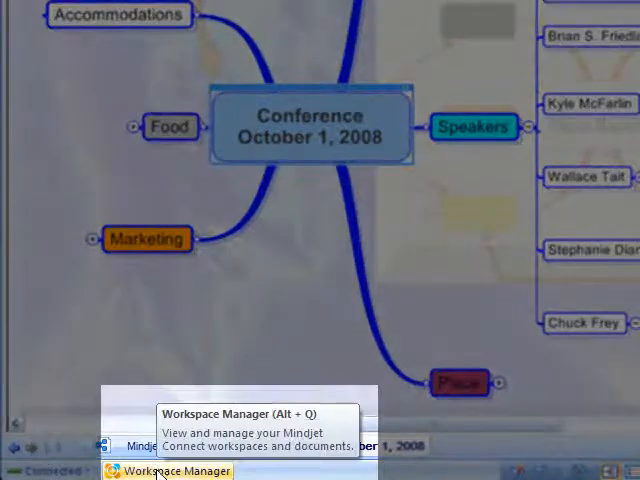
Return from the Conference October 1, 2008 map to Workspace Manager via the Mindjet Connect status bar.
left_click(176, 471)
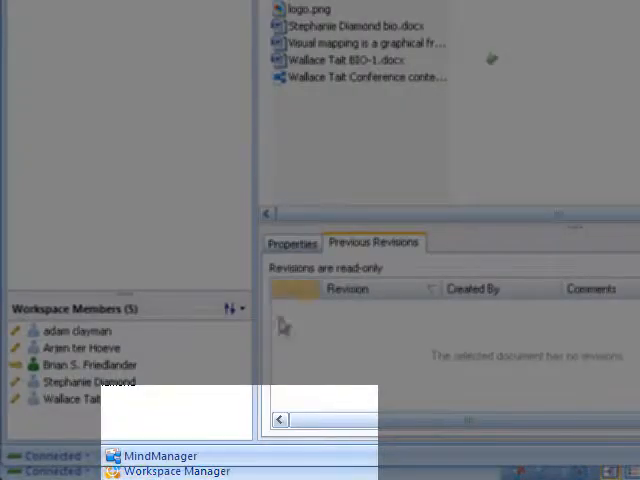